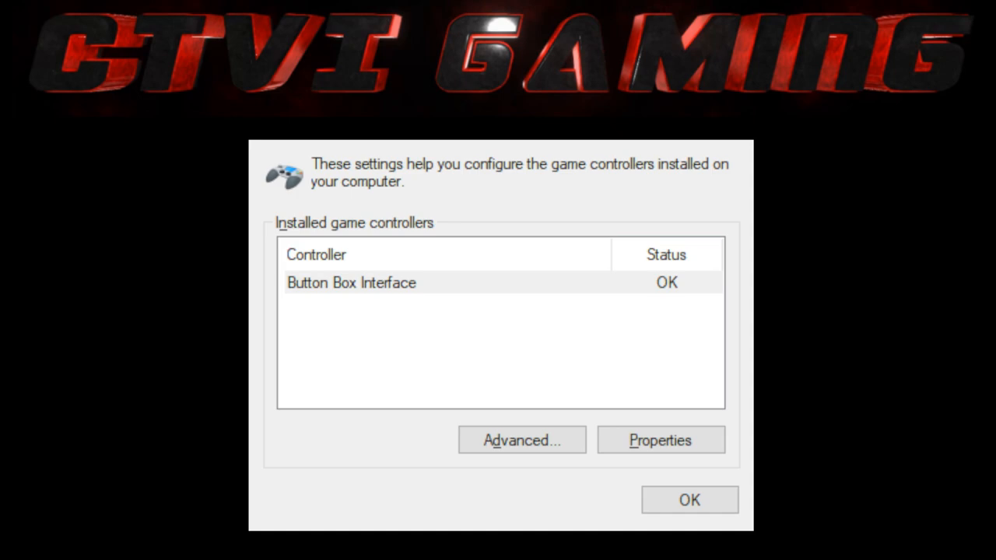
- Select the Button Box Interface controller entry under the VID_1DD2&PID_1150 OEM key
{"action": "left_click", "coordinate": [660, 440]}
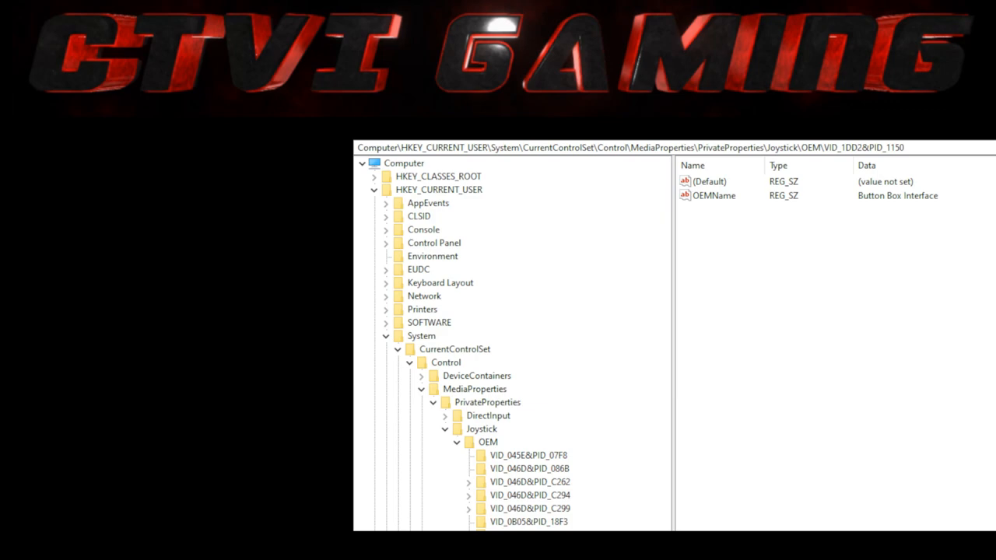
- Edit OEMName, entering 'BBJSimRacing Rotary Button Box' as its value data
{"action": "double_click", "coordinate": [713, 195]}
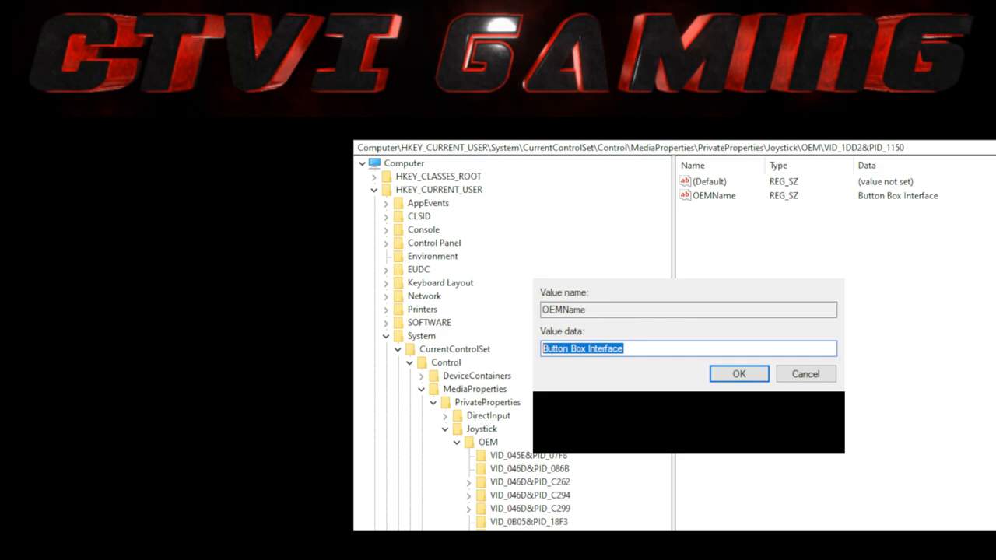
{"action": "type", "text": "BBJ"}
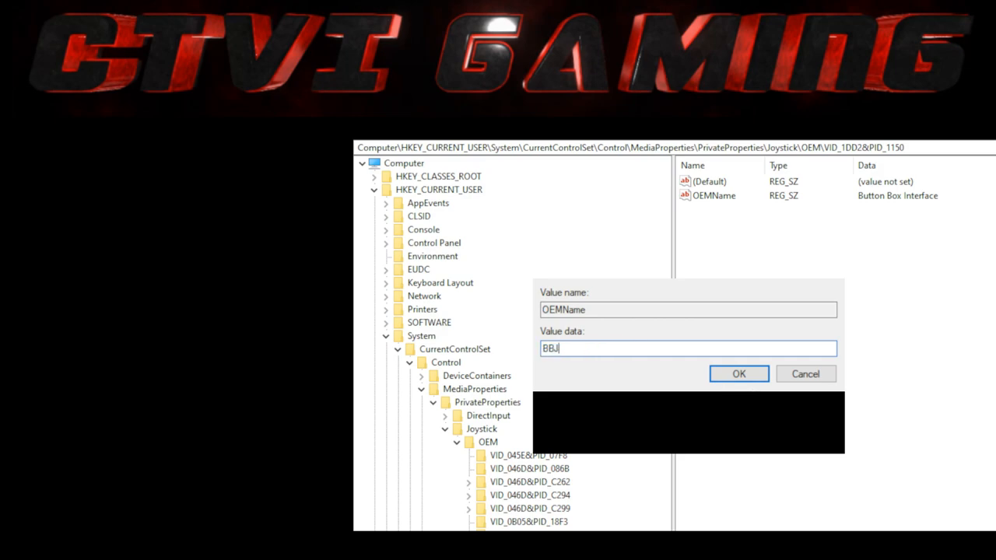
{"action": "type", "text": "SimRac"}
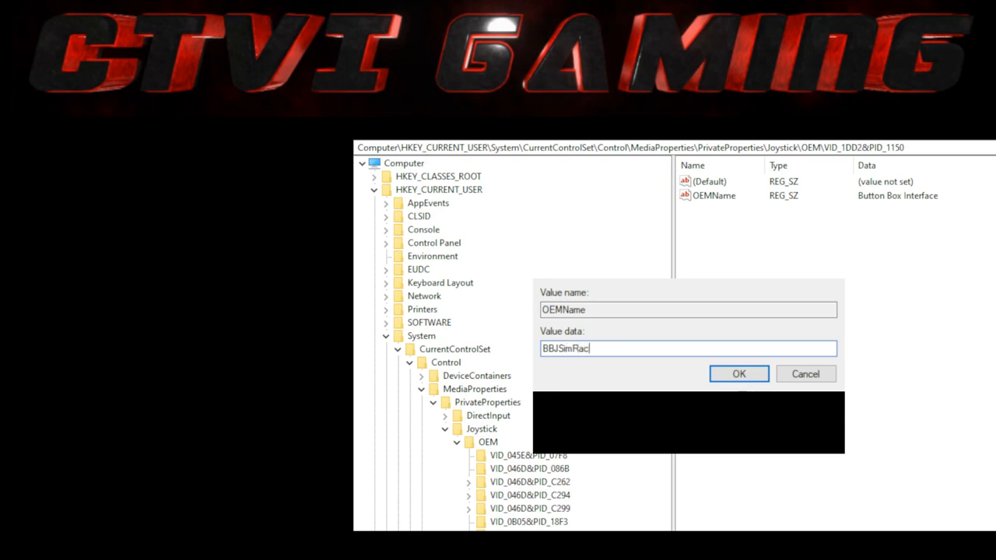
{"action": "type", "text": "ing Rotary"}
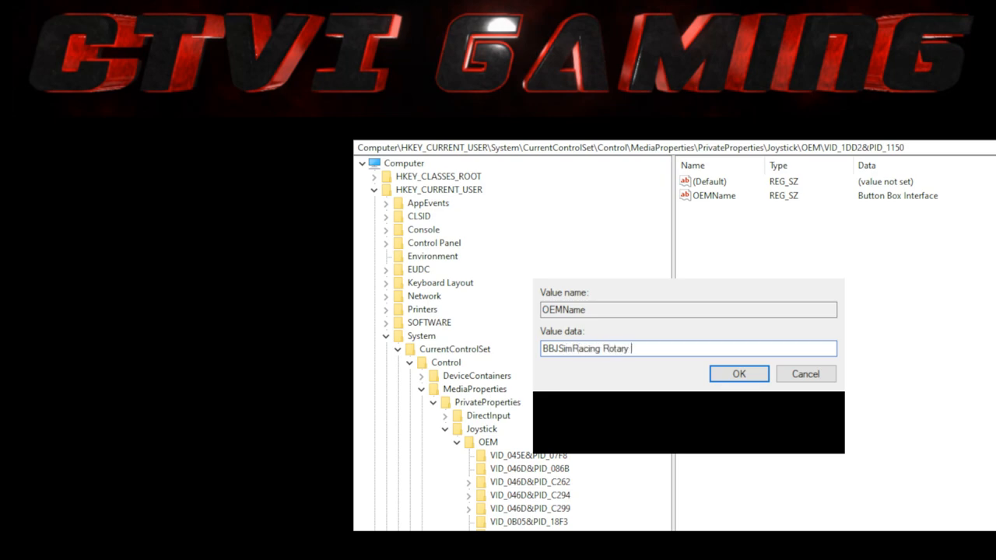
{"action": "type", "text": "Button Box"}
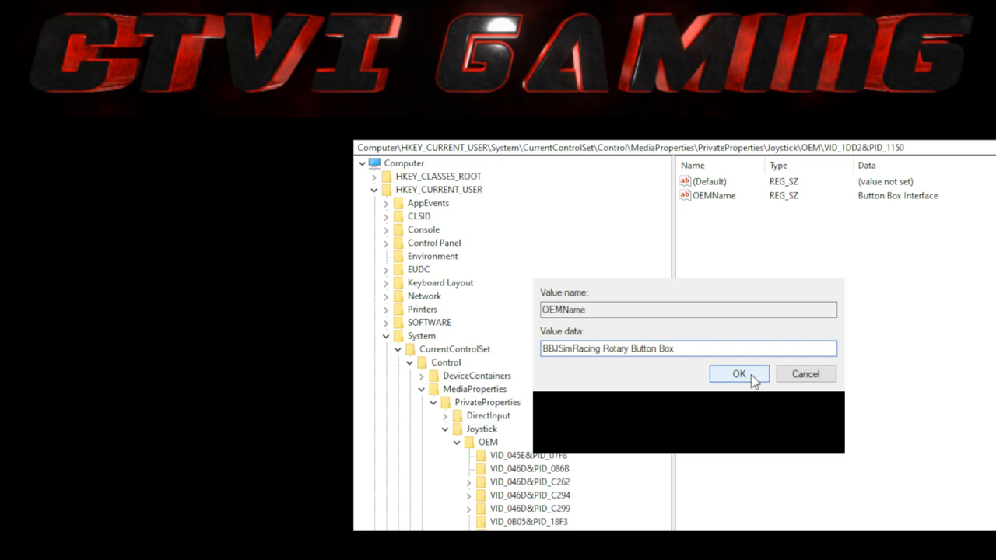
- Confirm the OEMName edit and check Game Controllers lists 'BBJSimRacing Rotary Button Box'
{"action": "left_click", "coordinate": [687, 349]}
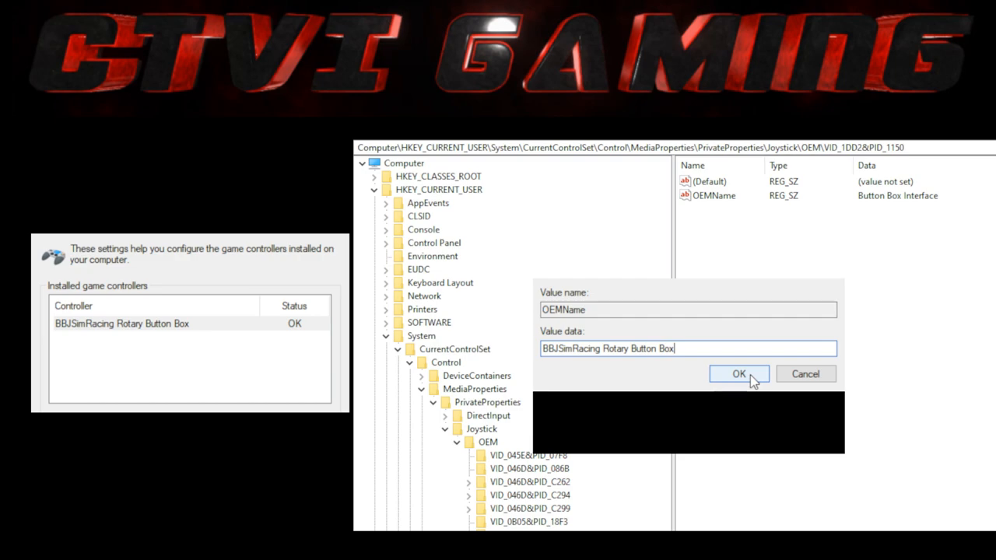
{"action": "left_click", "coordinate": [739, 374]}
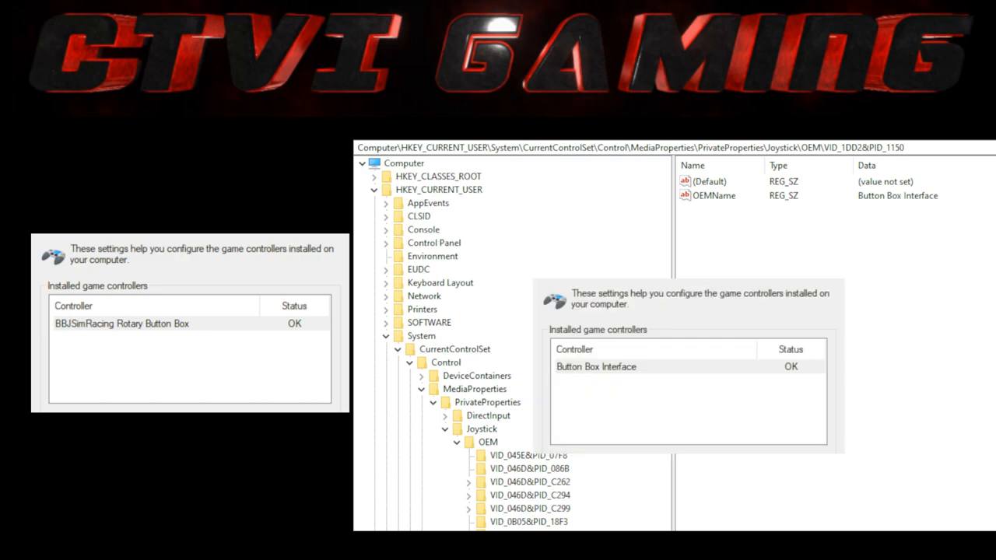